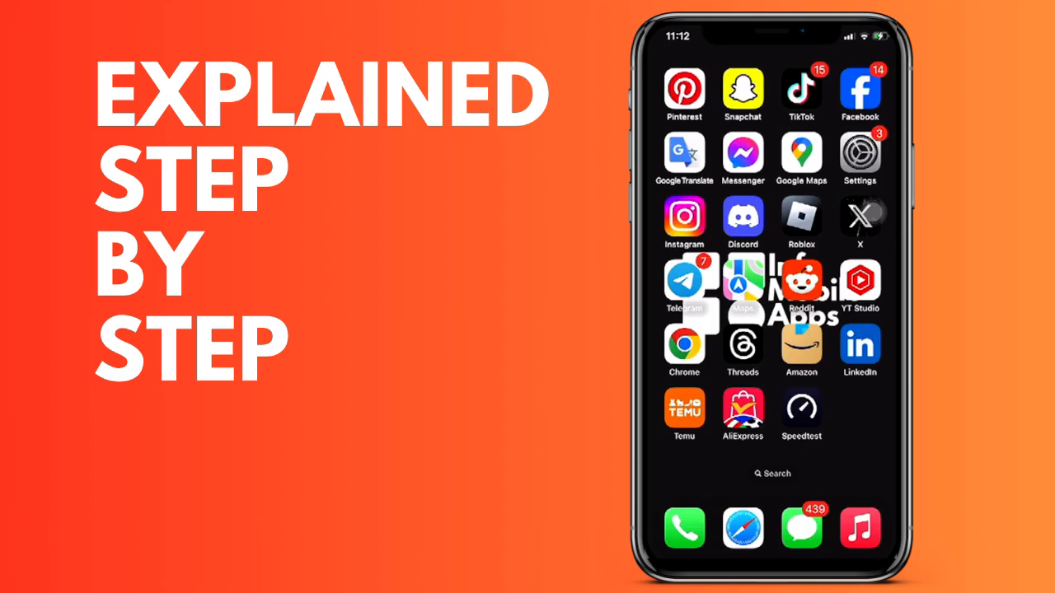
Step: Launch Messenger and open the Indo Apps account Settings page
click(743, 153)
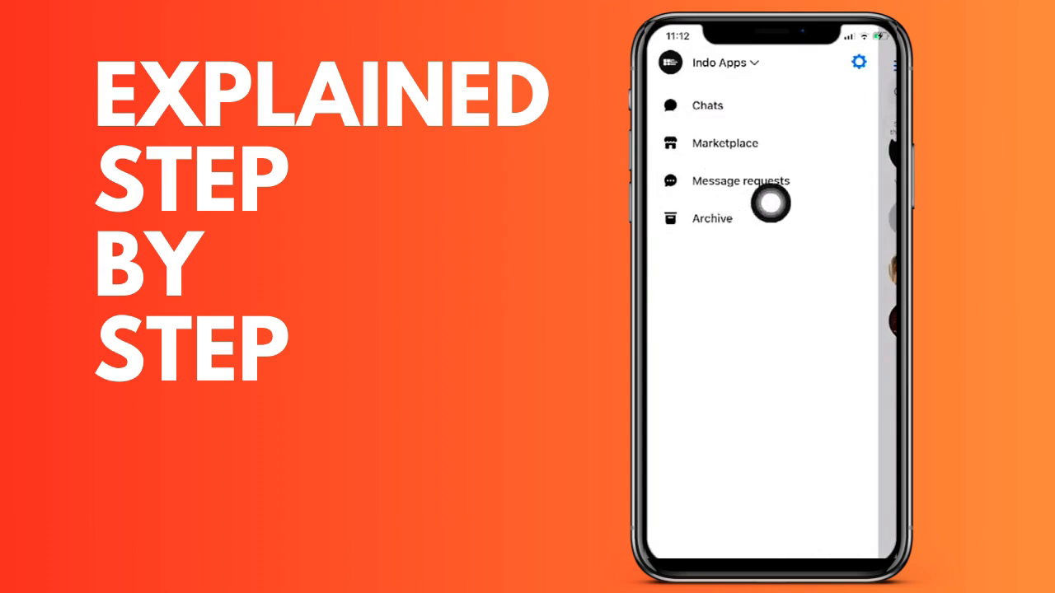
click(858, 62)
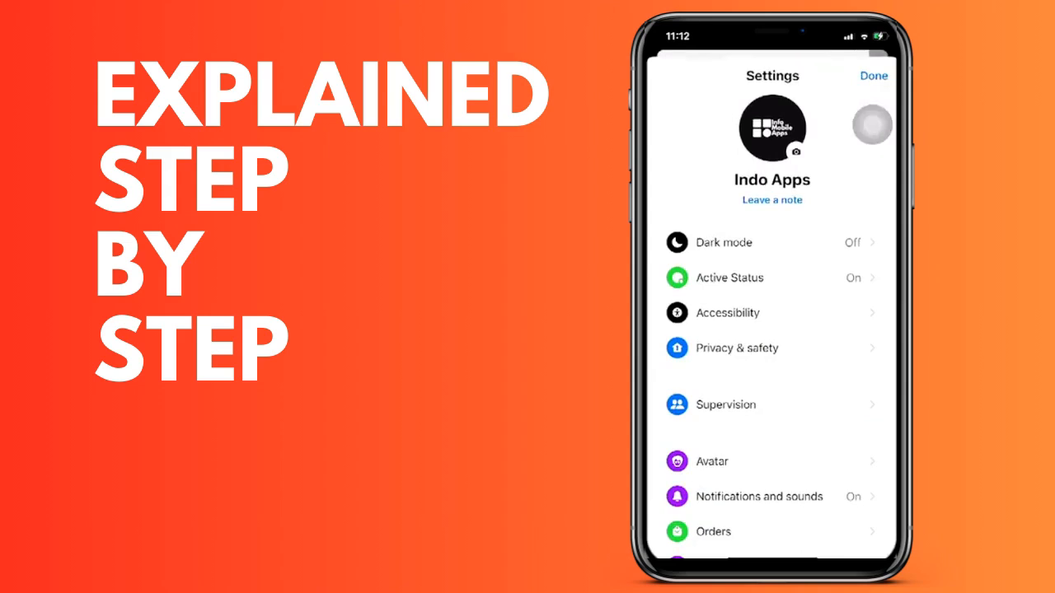
Step: In Active Status, switch on 'Show when you're active together'
click(729, 277)
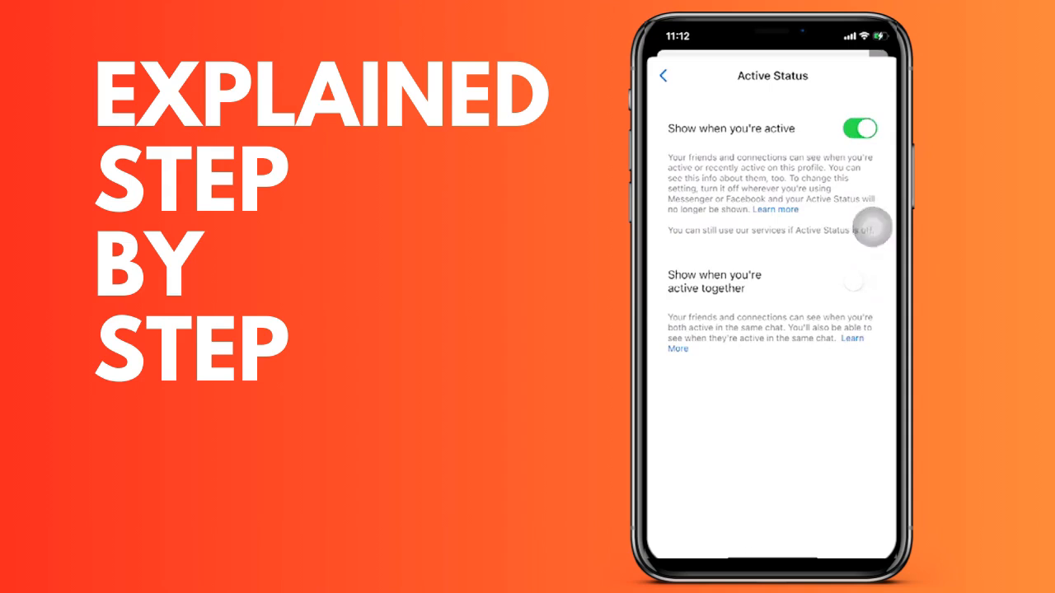
click(858, 282)
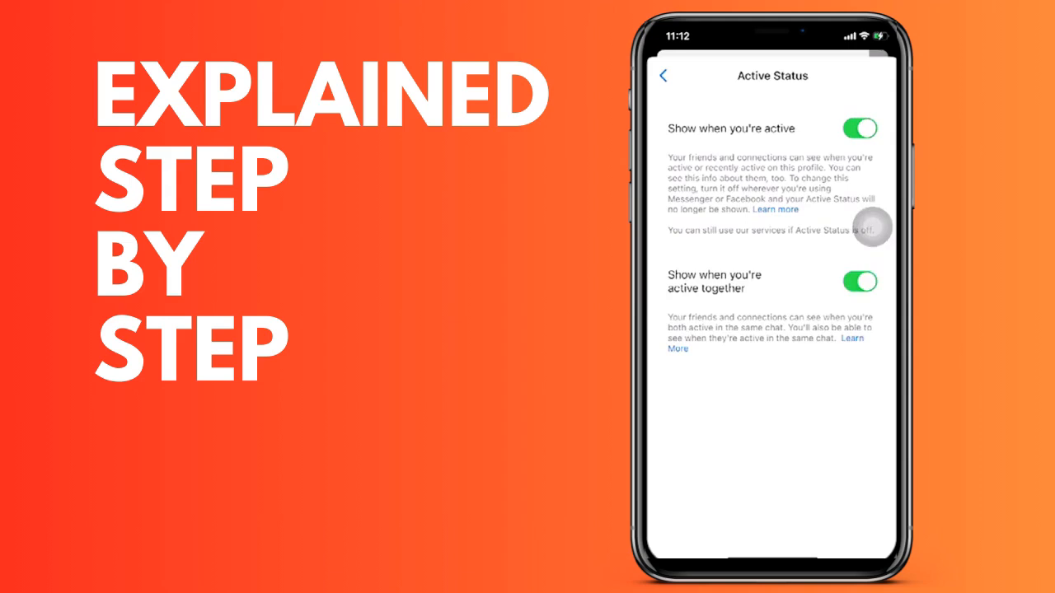